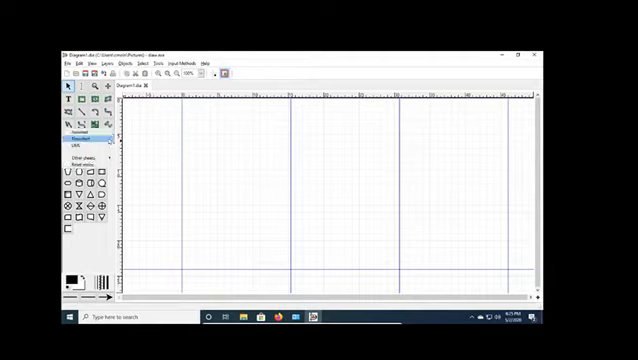
Switch the shape palette from the default sheet to the Flowchart collection.
left_click(76, 152)
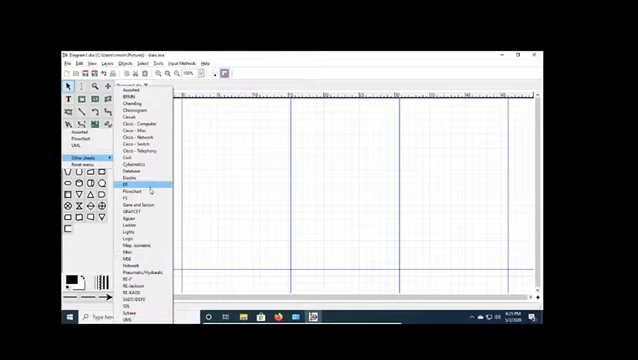
left_click(136, 188)
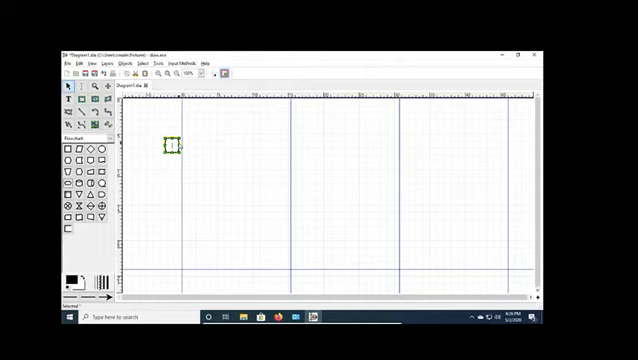
Widen the terminal shape into a rounded box and label it 'Start'.
left_click_drag(176, 144, 276, 144)
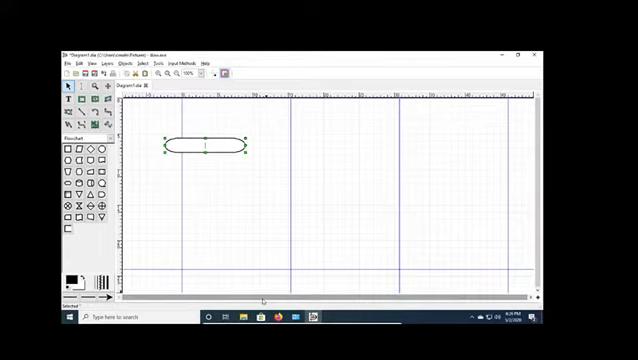
type("Start")
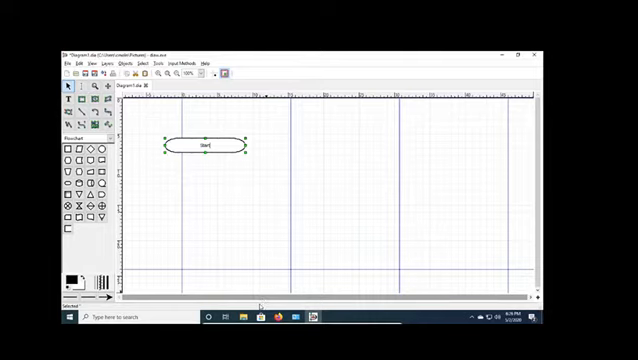
left_click(156, 216)
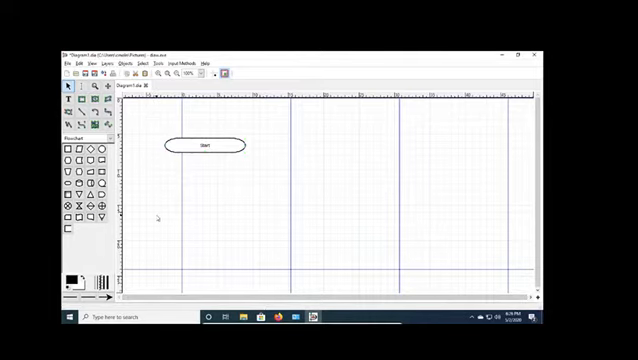
left_click(202, 146)
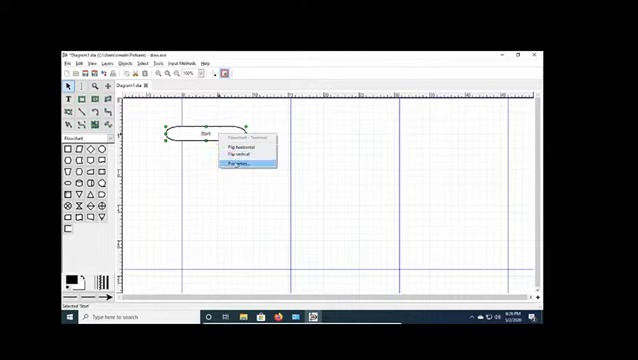
left_click(242, 174)
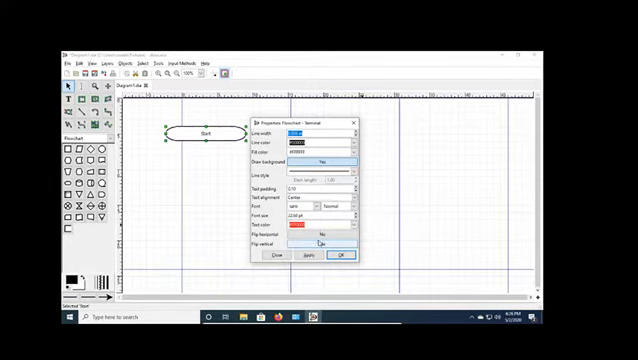
left_click(340, 256)
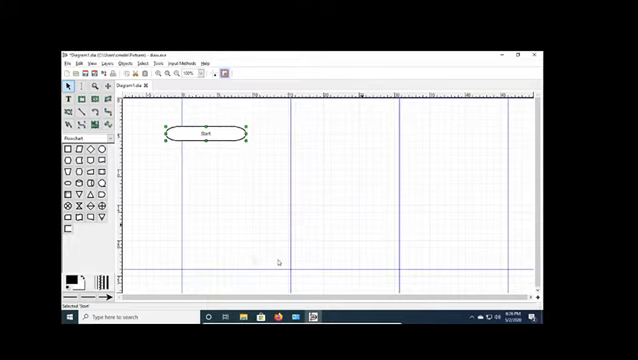
double_click(204, 132)
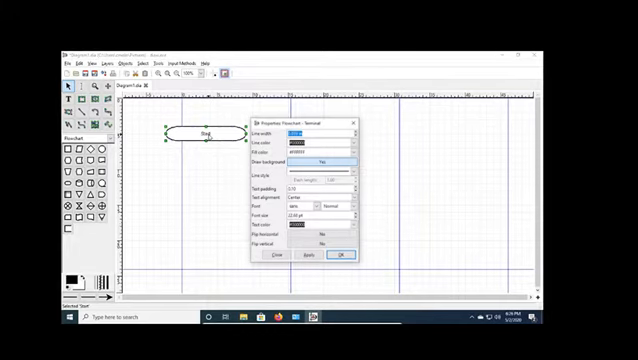
left_click(340, 256)
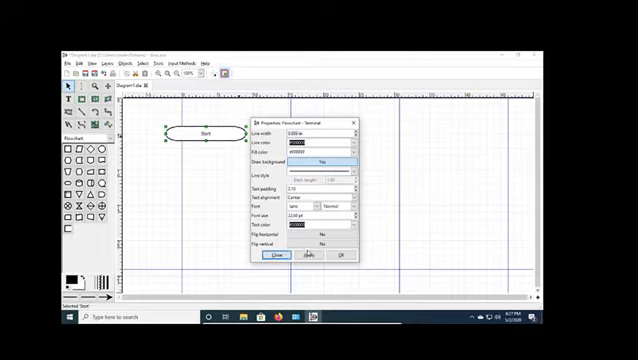
left_click(278, 260)
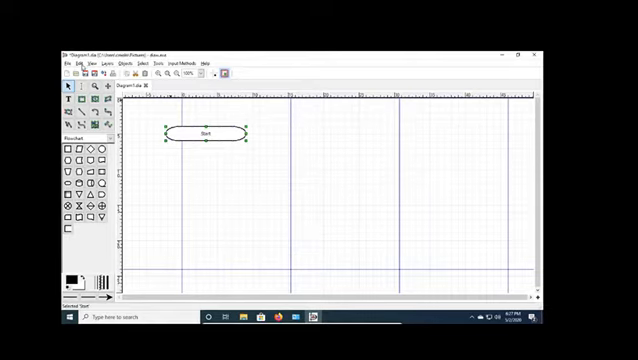
left_click(82, 60)
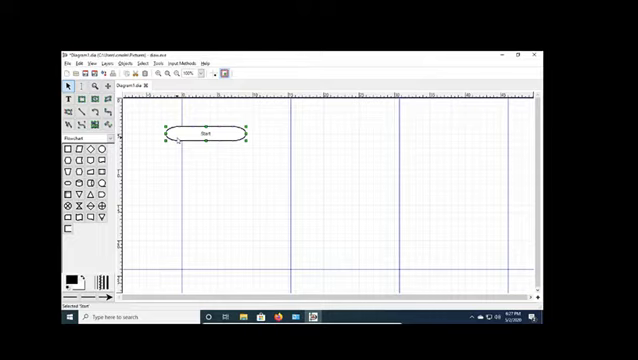
key("Delete")
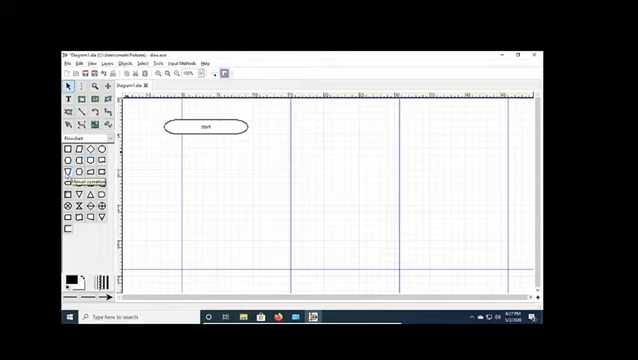
Place trapezoid steps under Start and label the lower one 'Open'.
type("FF")
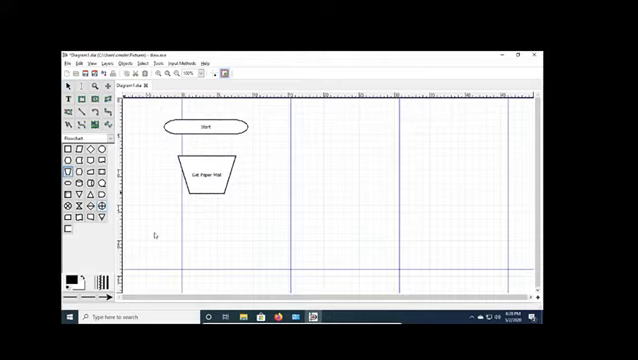
type("ff")
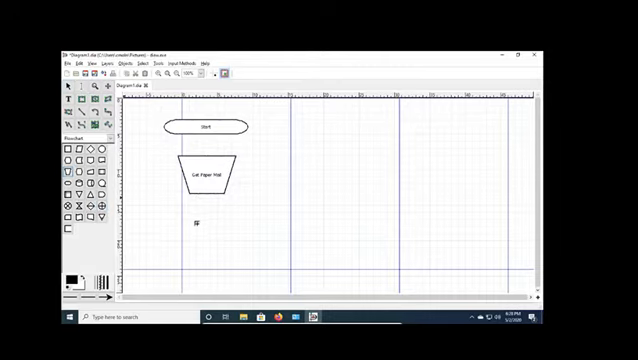
left_click(196, 224)
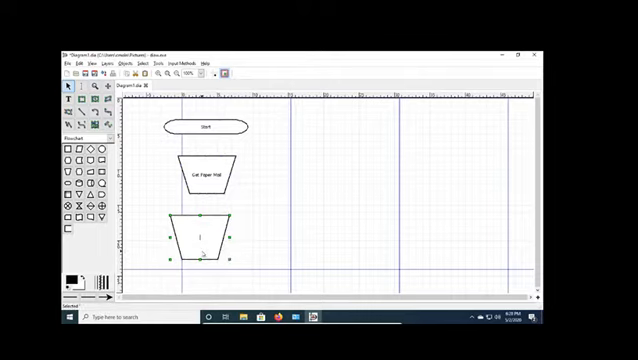
type("Open all")
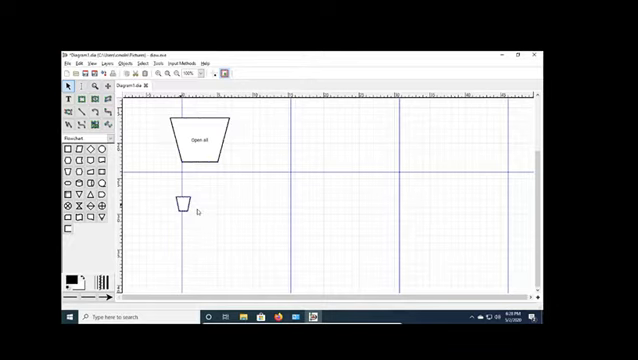
Enlarge the lower trapezoid via its properties and label it 'Number Document'.
double_click(180, 204)
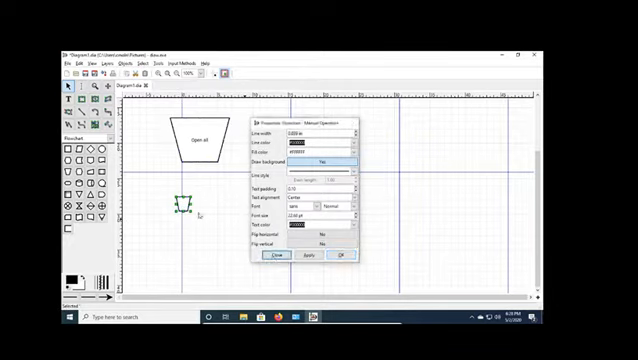
left_click(276, 256)
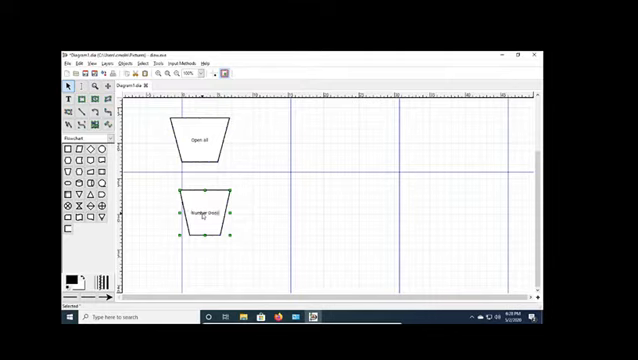
type("Number Document")
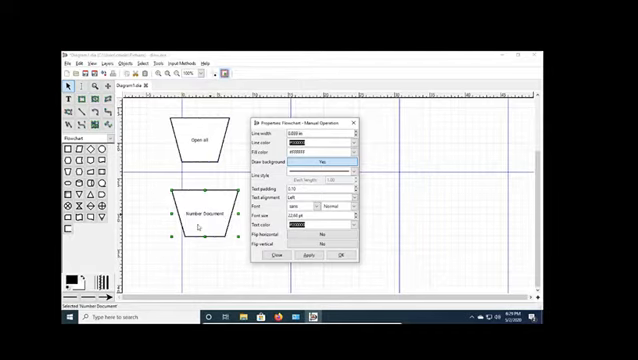
left_click(306, 256)
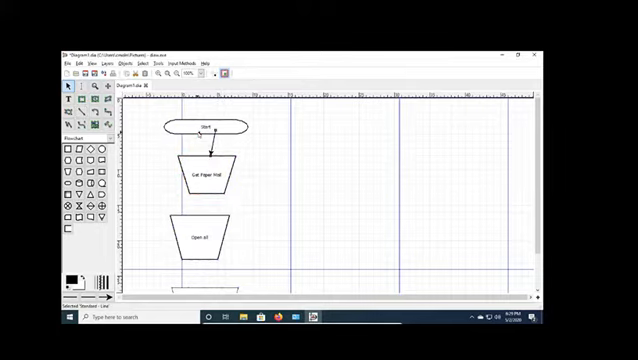
Draw arrows chaining Start to the first trapezoid and the first trapezoid to the second.
left_click(204, 128)
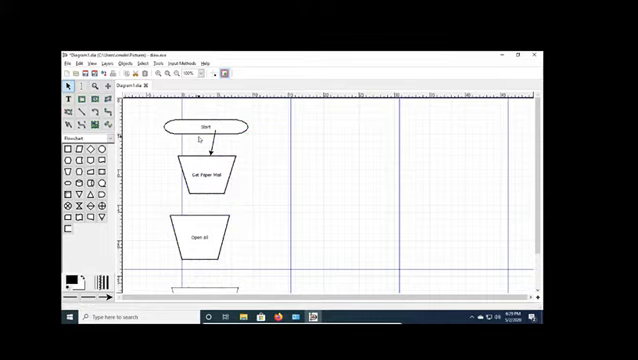
left_click(200, 130)
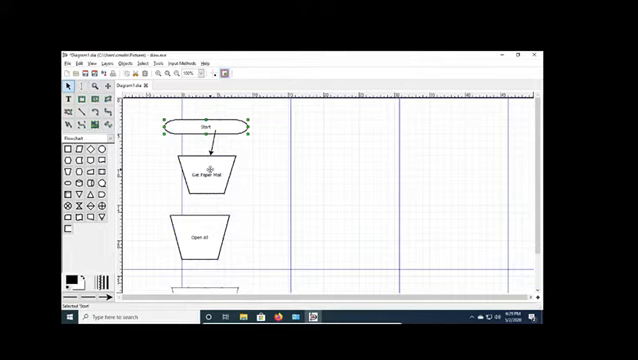
left_click(204, 178)
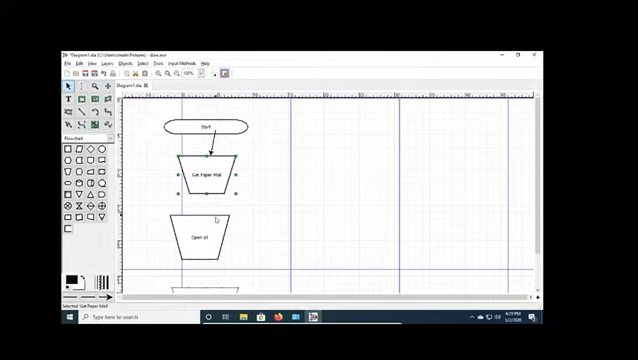
left_click(206, 244)
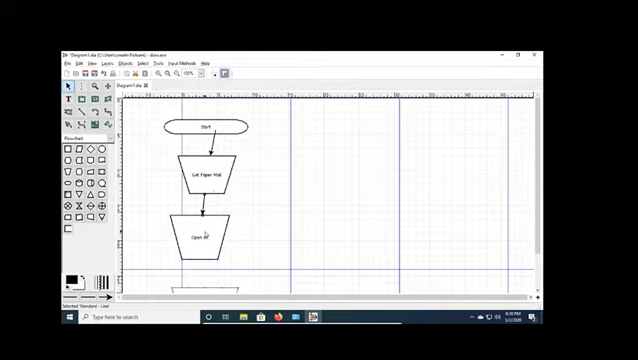
Scroll down the page to reach the space below the last trapezoid for the decision diamond.
scroll("down", 3)
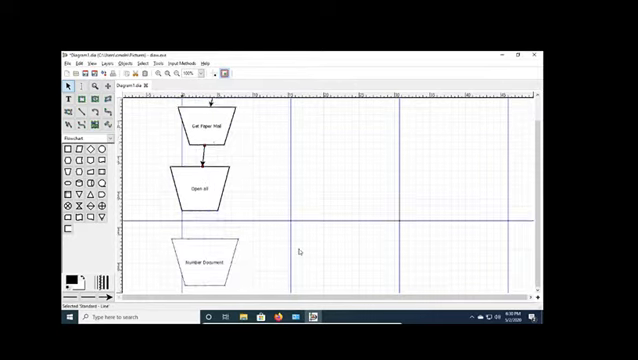
scroll("down", 3)
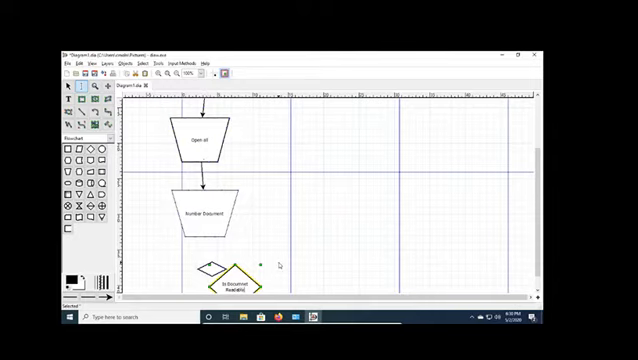
scroll("down", 3)
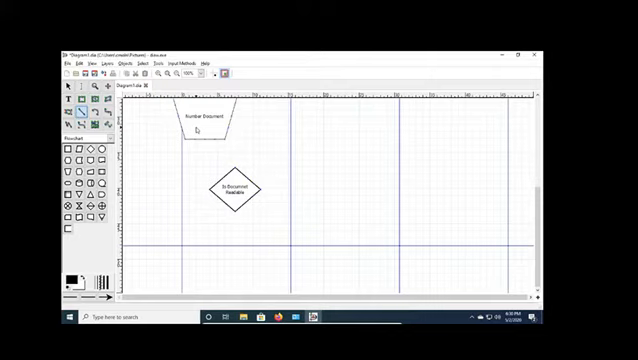
Draw an arrow from the trapezoid down to the decision diamond and resize the diamond around its label.
left_click_drag(200, 136, 232, 190)
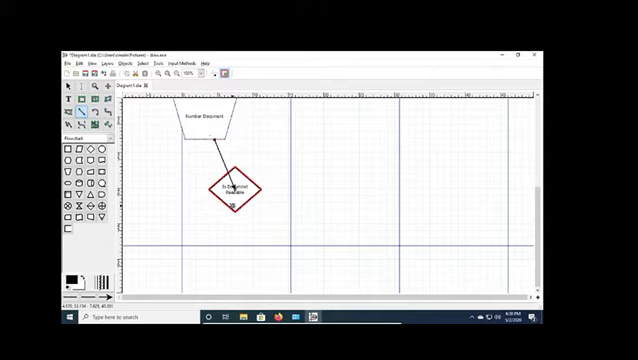
left_click(230, 196)
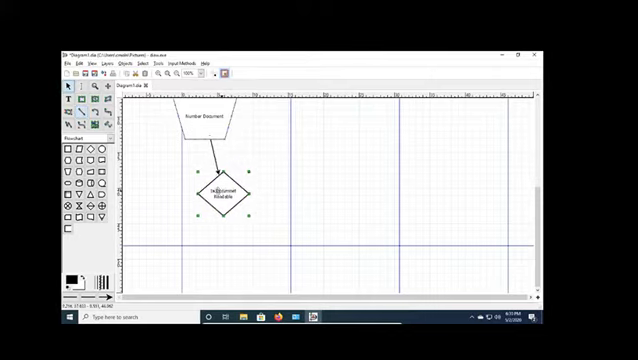
left_click_drag(216, 196, 210, 198)
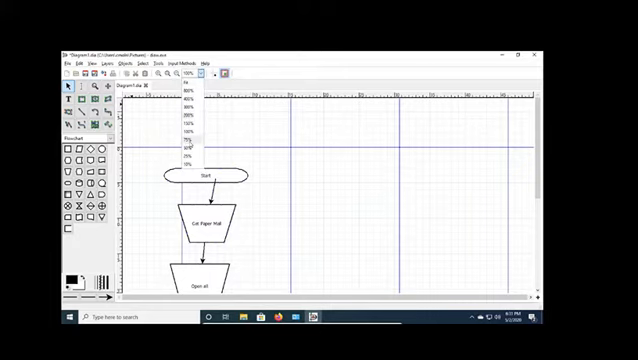
Pick a smaller zoom percentage so the chart from Start to the diamond fits on screen.
left_click(184, 148)
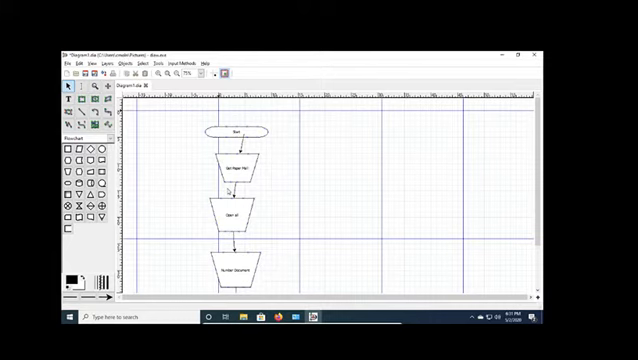
scroll("down", 3)
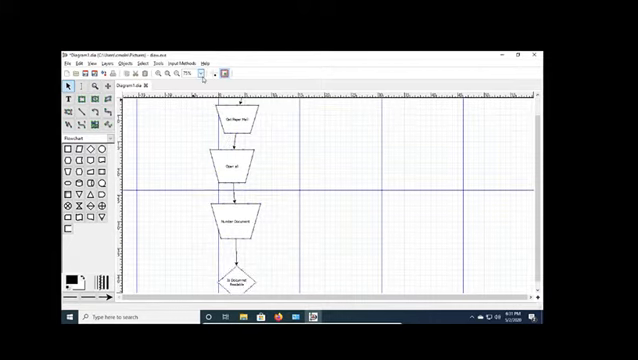
left_click(204, 72)
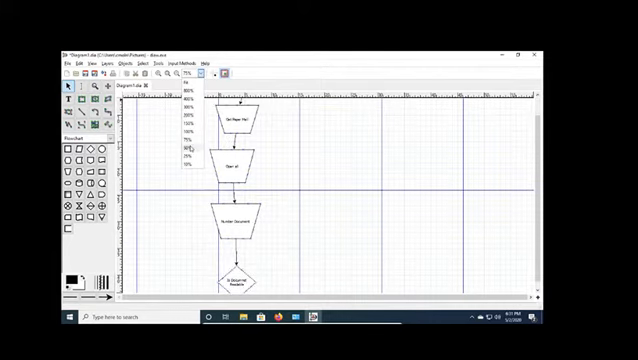
left_click(184, 160)
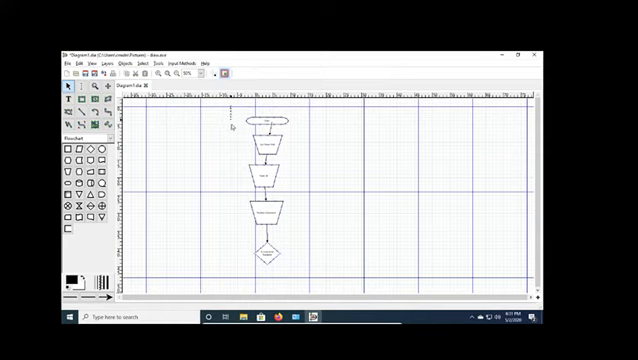
left_click_drag(230, 110, 300, 290)
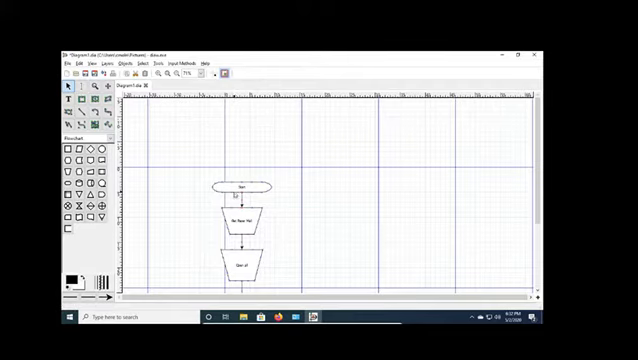
Place two labelled trapezoid steps branching from the diamond, one to its right and one below.
left_click(240, 190)
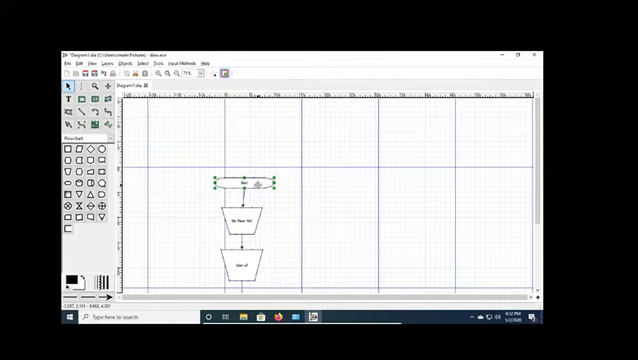
left_click(334, 268)
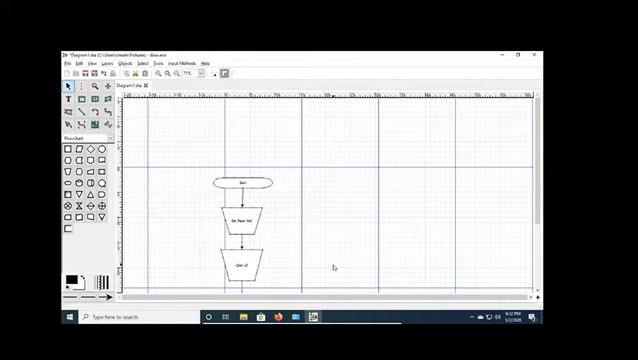
scroll("down", 3)
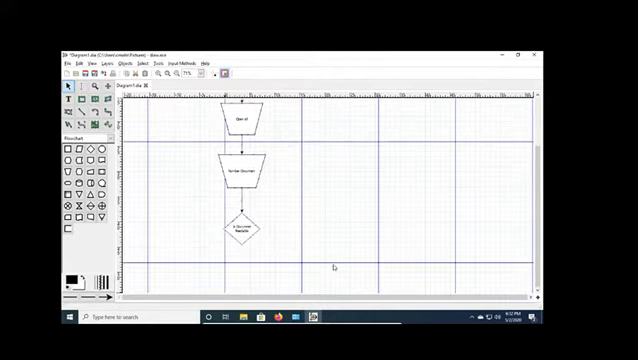
scroll("down", 3)
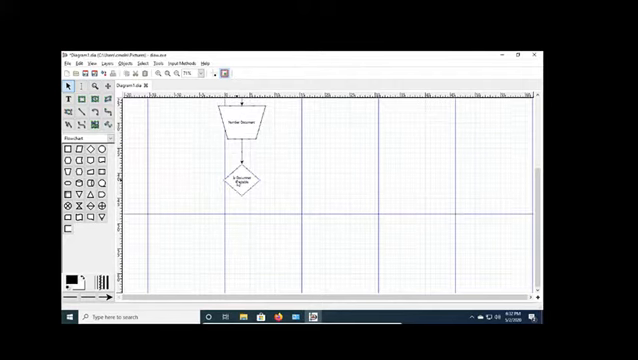
left_click(236, 182)
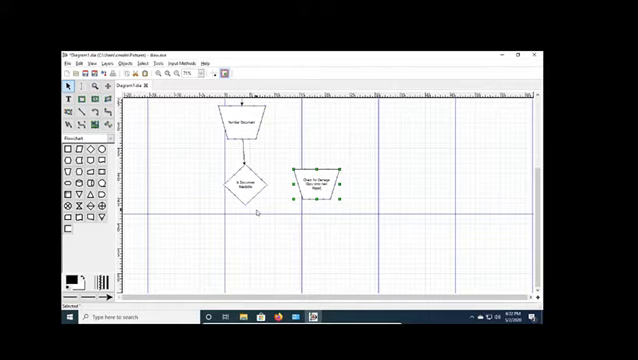
left_click(258, 204)
type("Batch for Scanning")
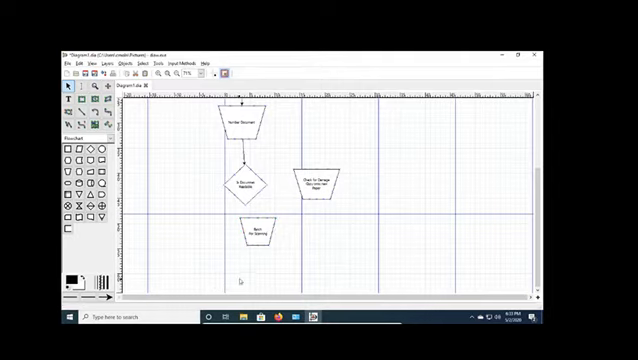
left_click(252, 236)
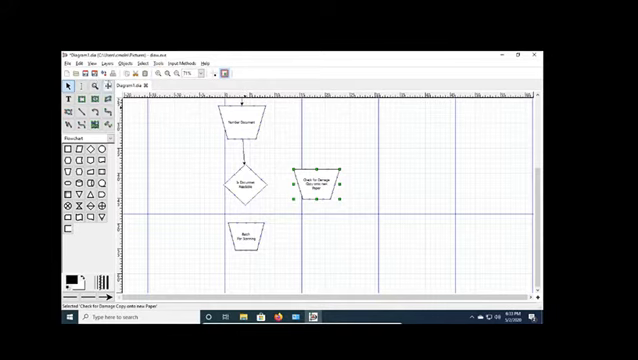
left_click(152, 62)
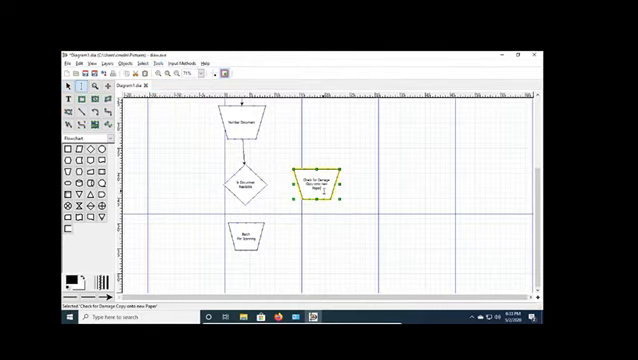
Draw an arrowed line from the diamond to the right-hand step and label the branch yes/no.
left_click(200, 170)
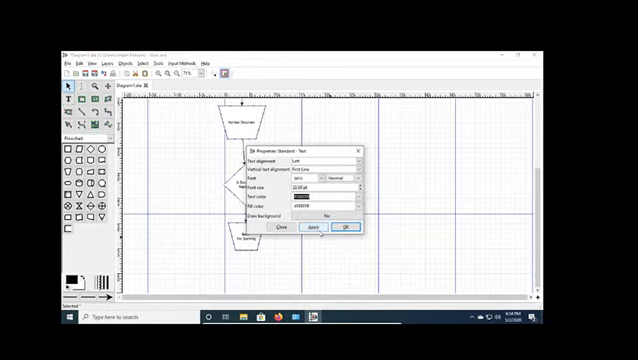
left_click(344, 228)
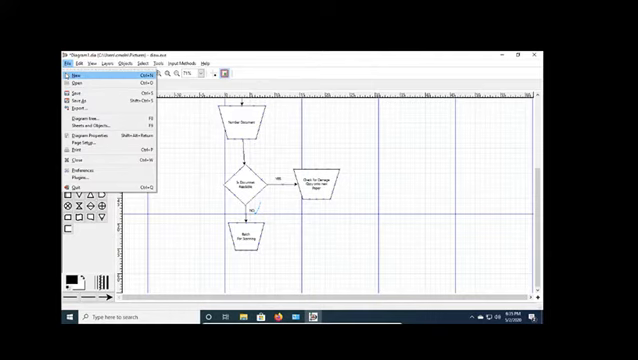
mouse_move(96, 148)
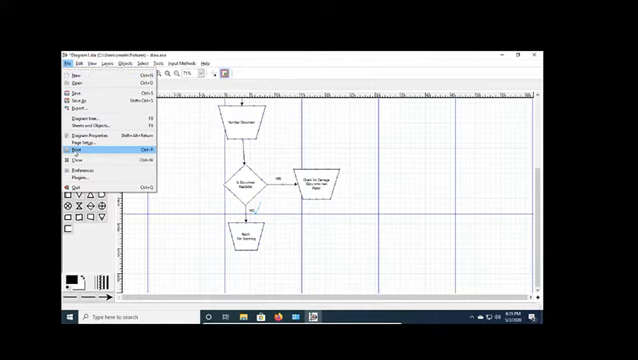
Choose Letter as the paper size in Page Setup for the flowchart.
left_click(72, 148)
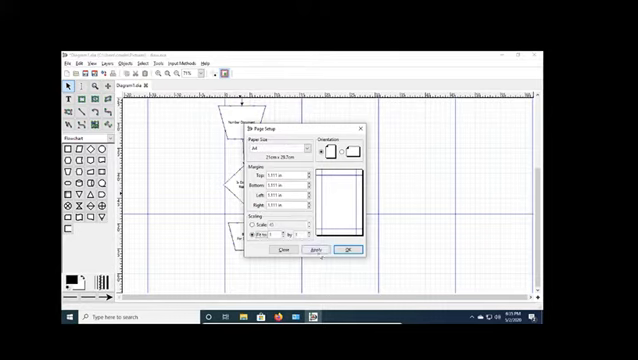
left_click(316, 250)
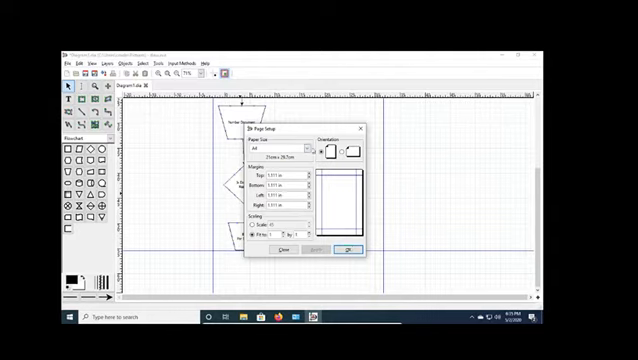
left_click(332, 150)
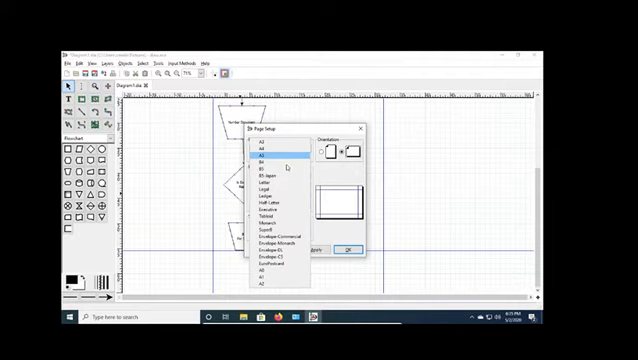
left_click(270, 156)
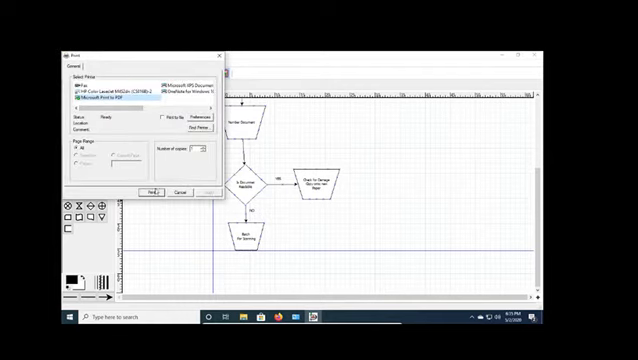
Print the flowchart via Microsoft Print to PDF, saving it as 'CV'.
left_click(152, 192)
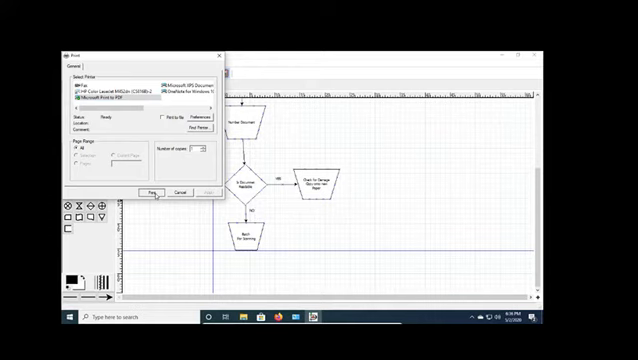
left_click(152, 192)
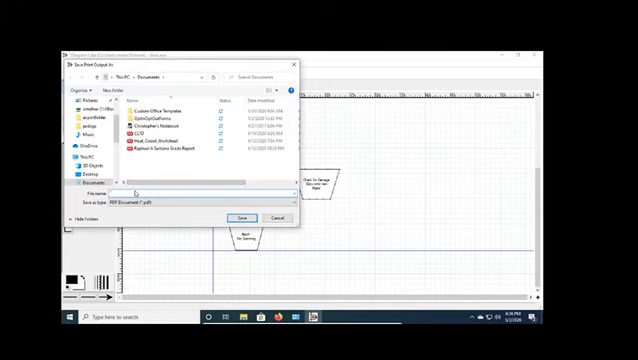
type("CV")
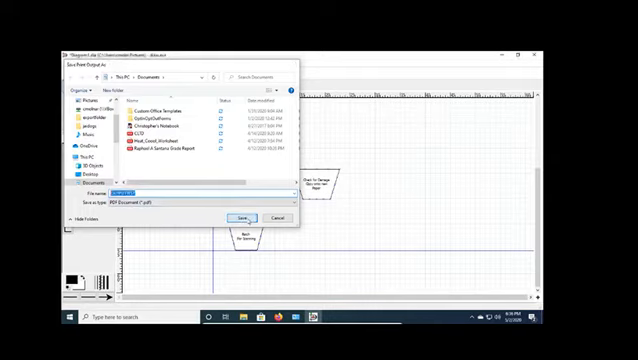
left_click(242, 216)
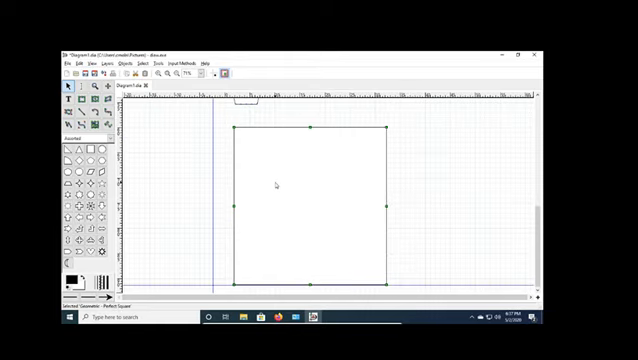
Begin the room sketch with a large square outline and a small inner rectangle.
right_click(276, 188)
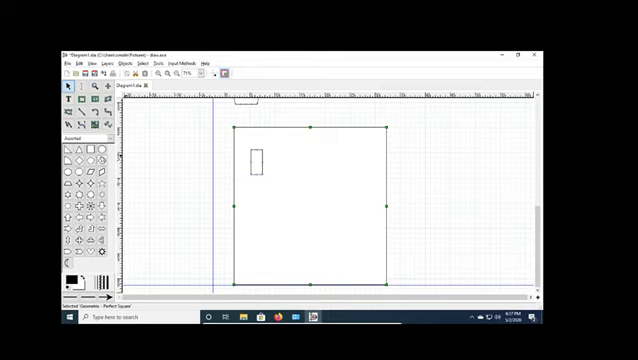
mouse_move(80, 156)
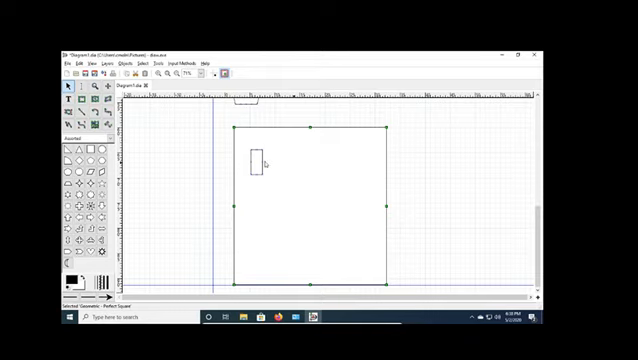
mouse_move(266, 190)
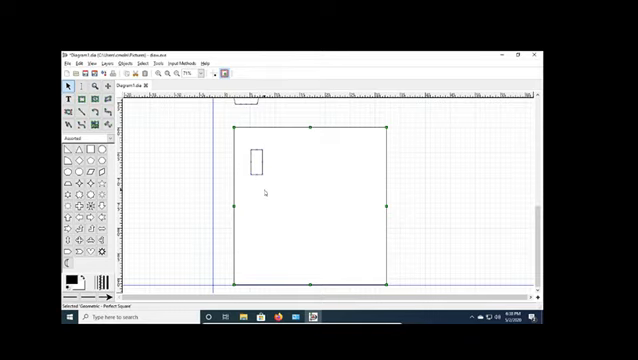